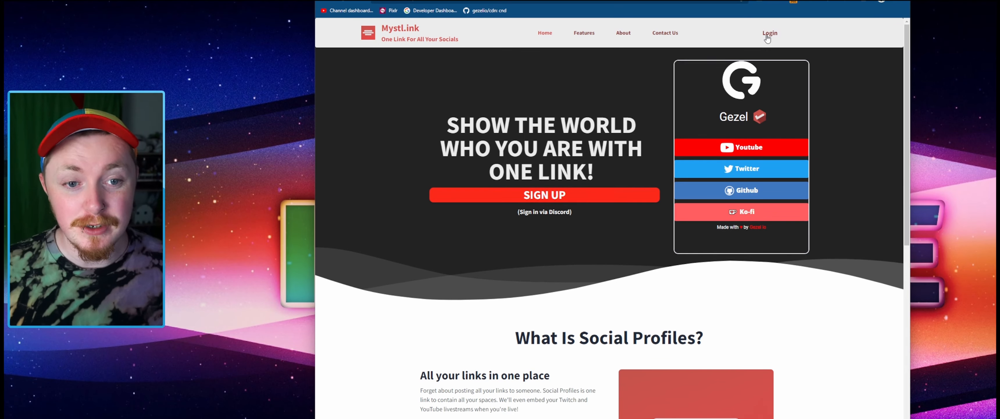
mouse_move(573, 184)
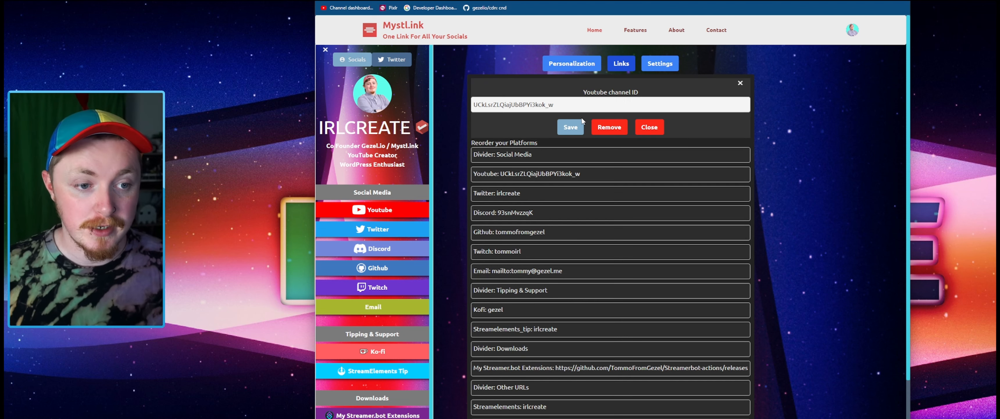
- Dismiss the YouTube channel ID editor and bring up the new platform link form
click(649, 126)
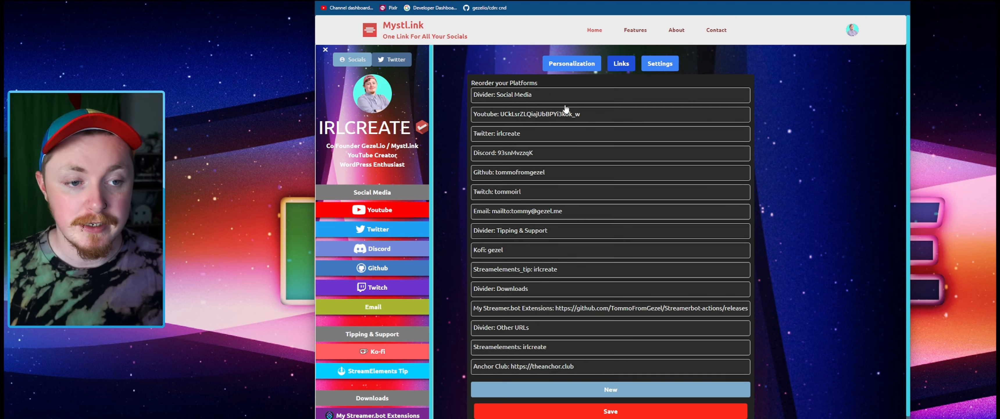
click(611, 389)
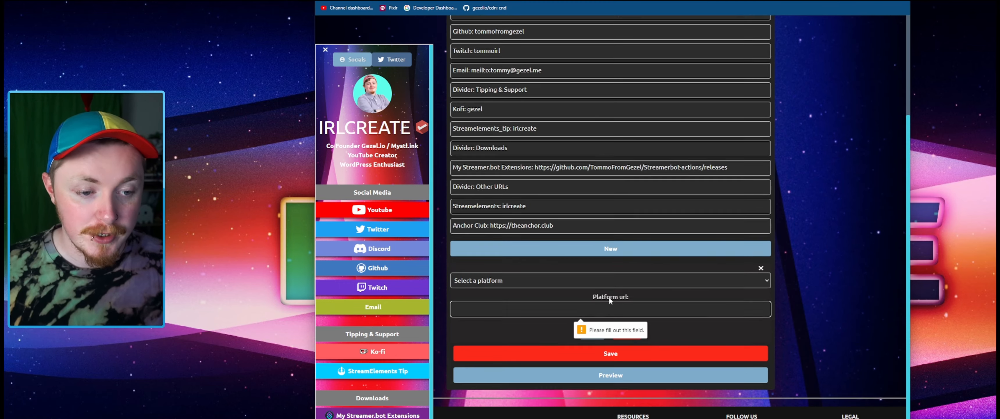
click(611, 270)
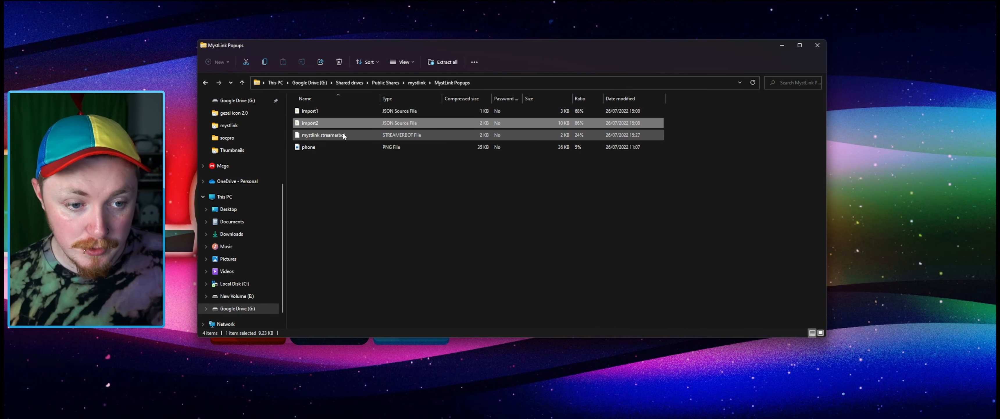
- Select the phone PNG and then all files in the MystLink Popups folder
click(308, 147)
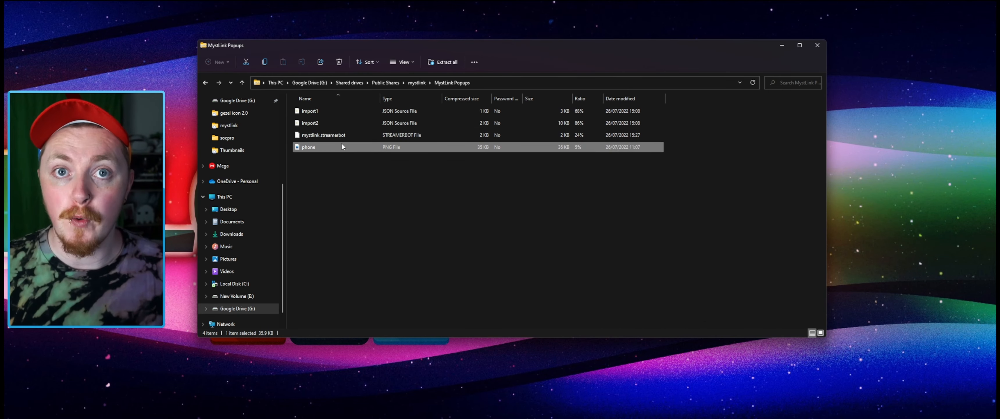
key(ctrl+a)
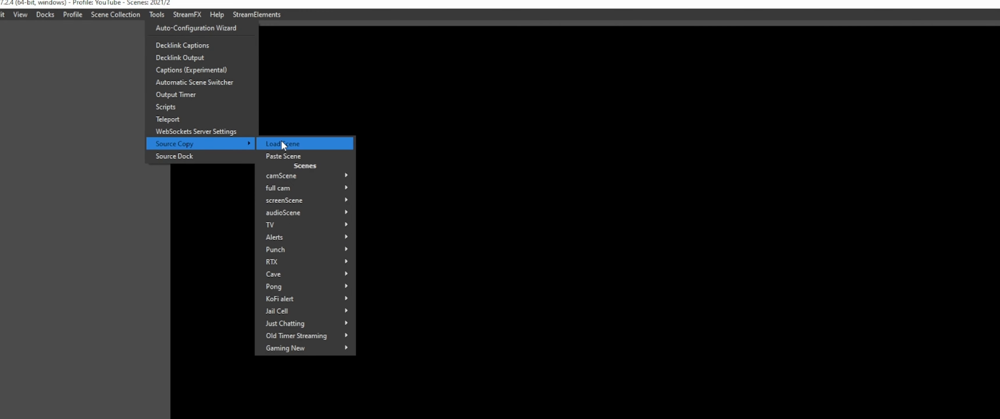
- Load the import1 scene JSON through Source Copy's Load Scene
click(283, 144)
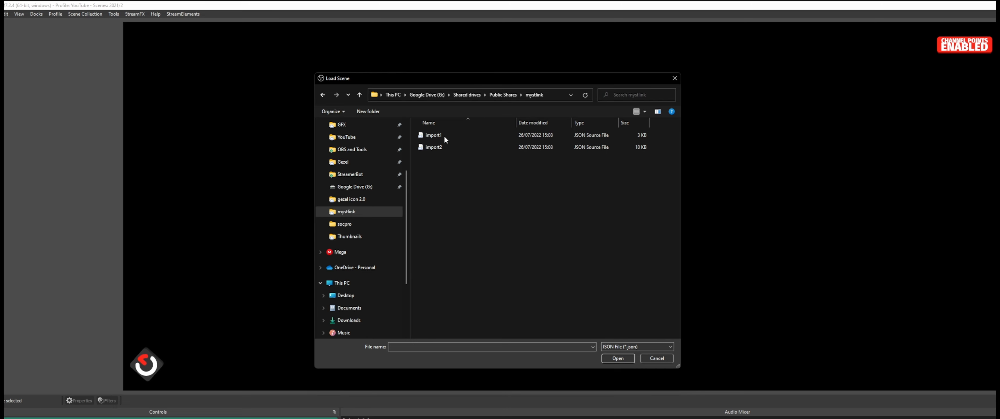
click(433, 135)
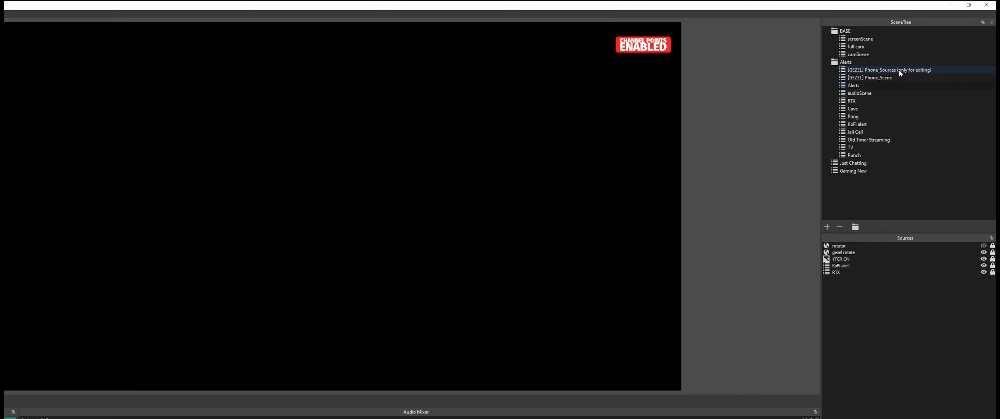
- Switch to the [GEZEL] Phone_Sources scene and bring up the MystLink browser source properties
click(889, 70)
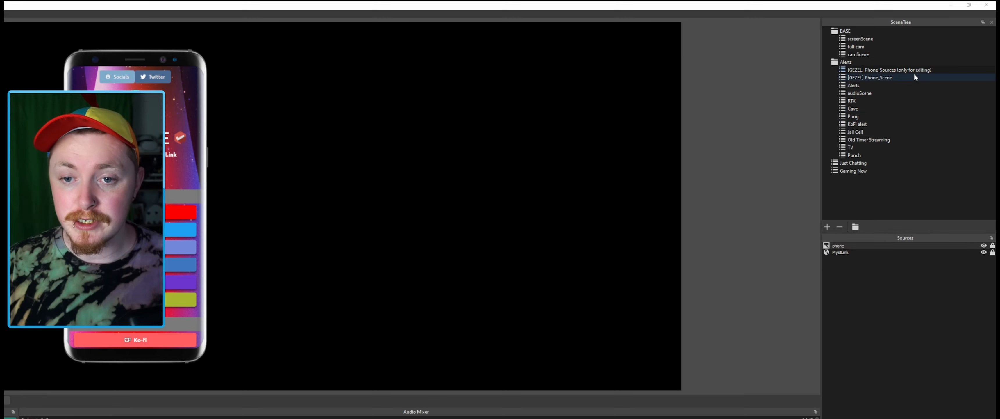
click(886, 70)
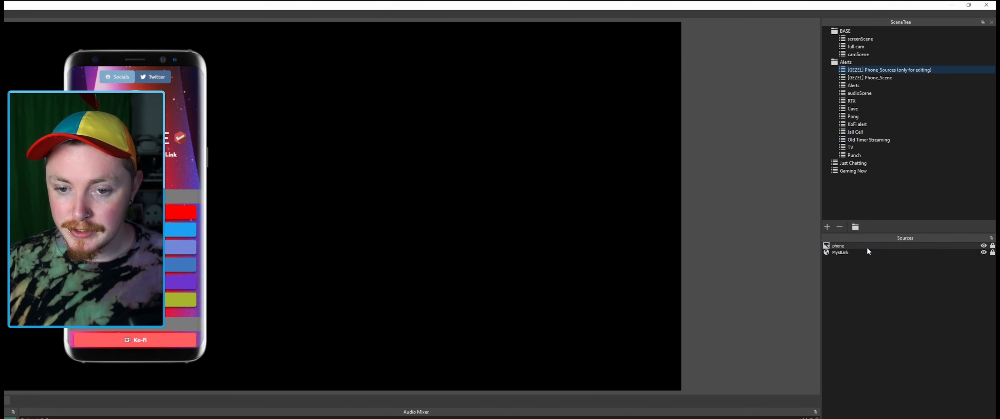
click(840, 252)
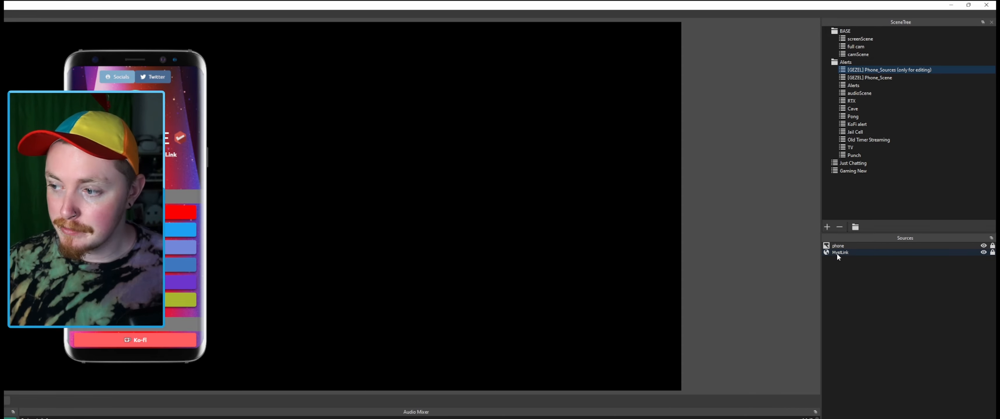
double_click(840, 253)
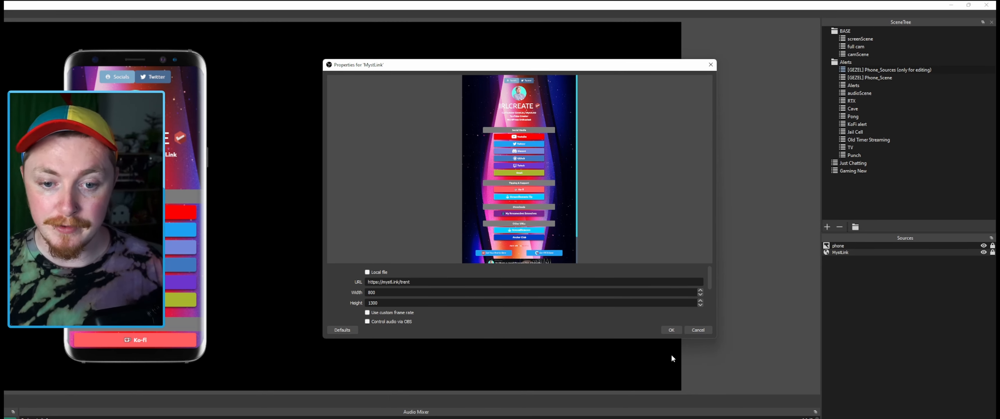
- Confirm the MystLink browser source URL so the phone shows the Trent profile
click(671, 329)
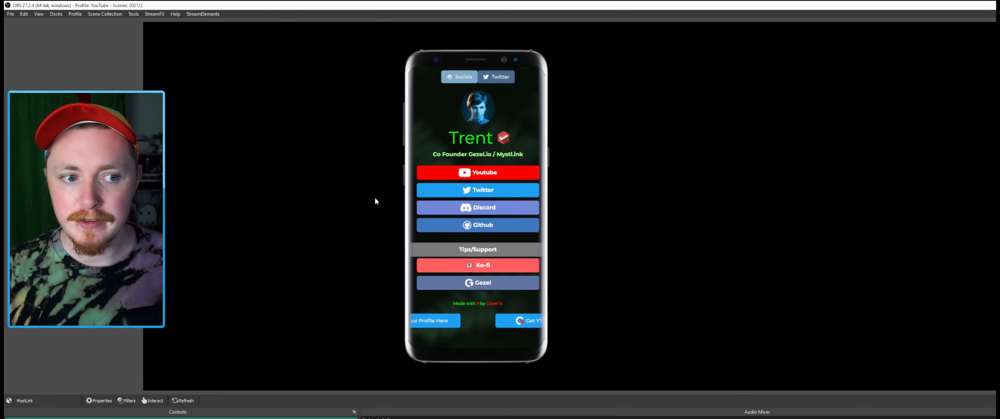
mouse_move(587, 219)
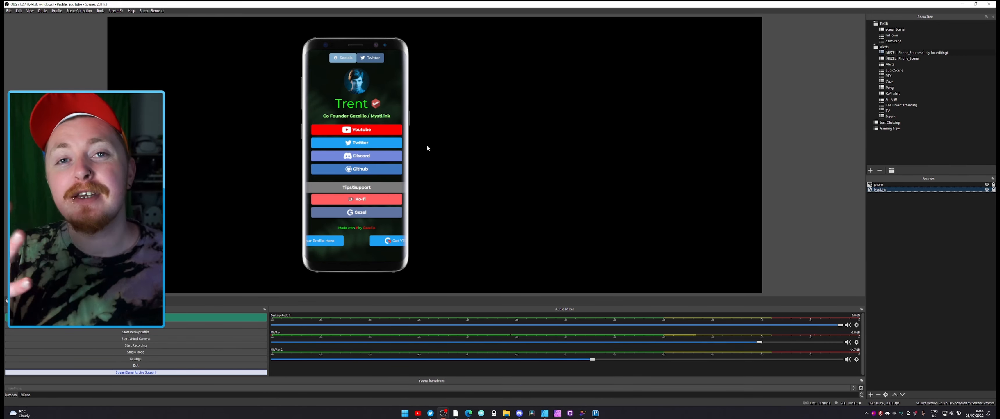
- Add the existing [GEZEL] Phone_Scene as a scene source inside the Alerts scene
click(889, 64)
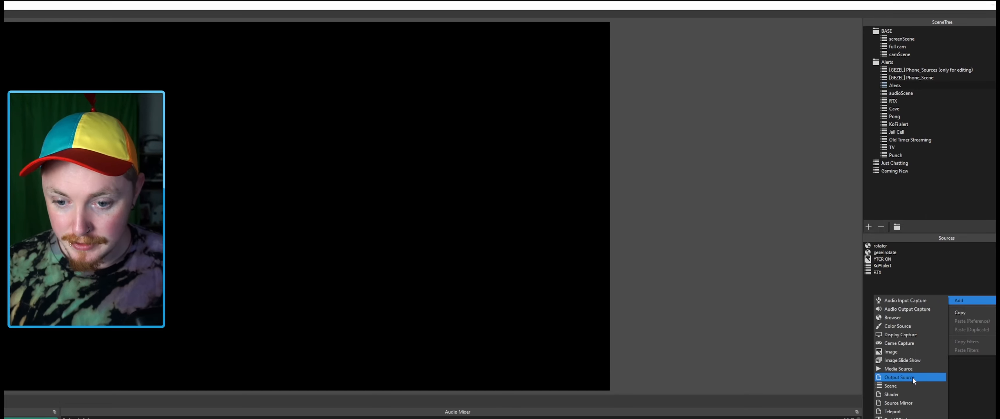
click(892, 385)
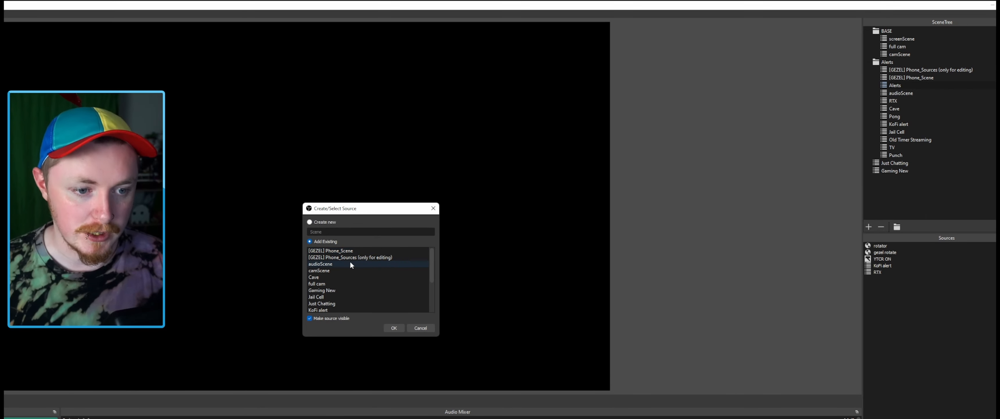
click(330, 250)
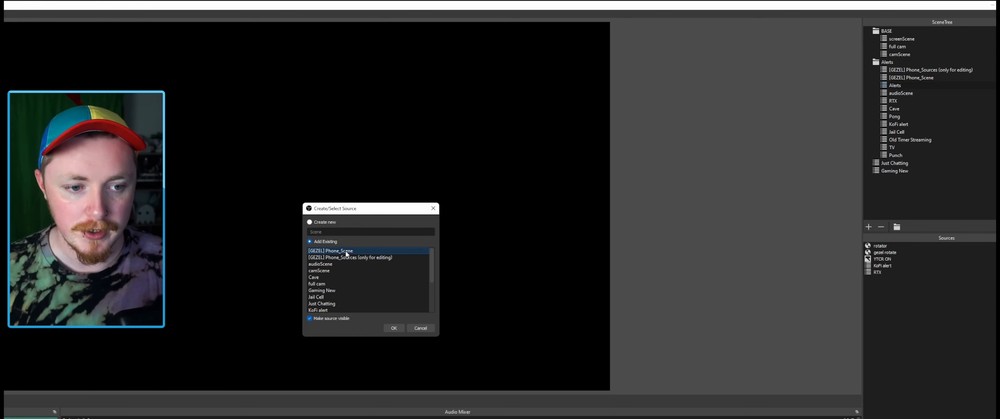
click(395, 328)
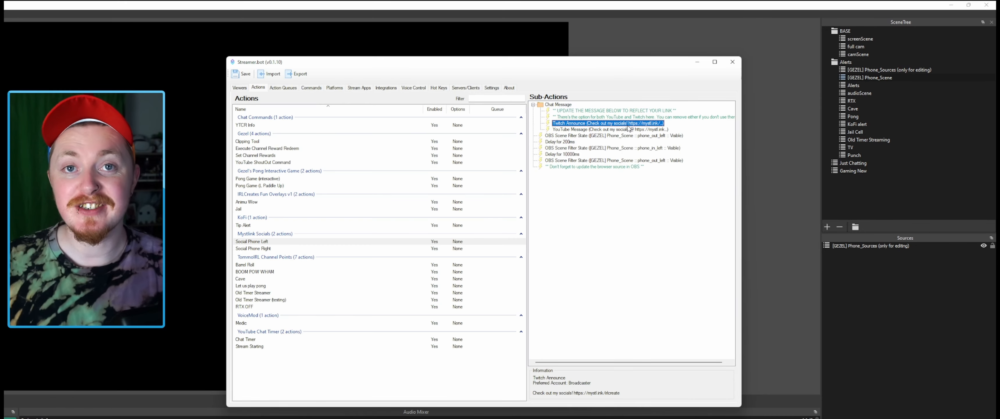
- Review the YouTube Message and Twitch Announce sub-actions and edit the Twitch announcement
click(600, 130)
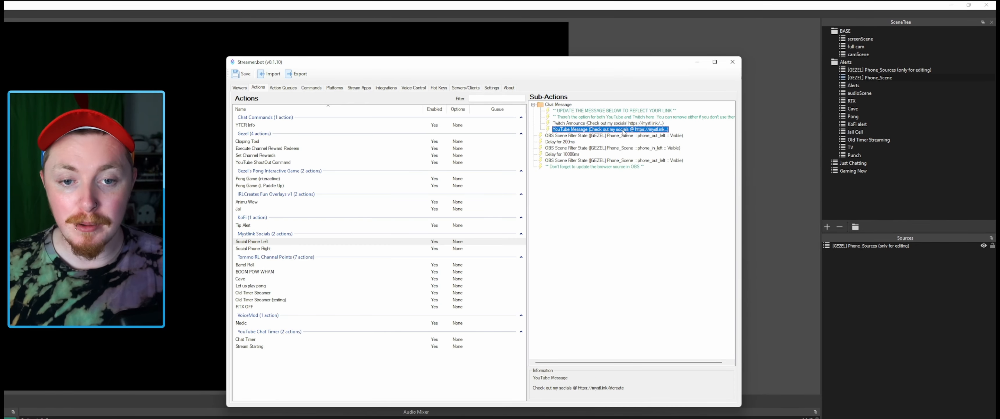
click(589, 123)
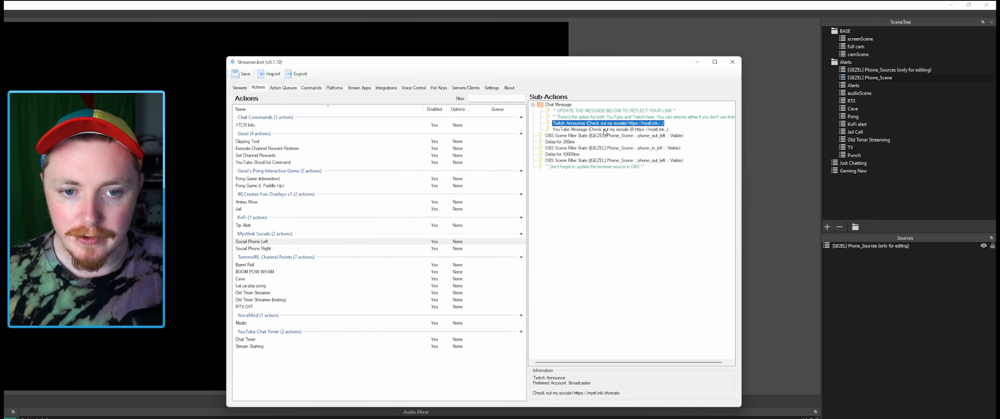
click(610, 129)
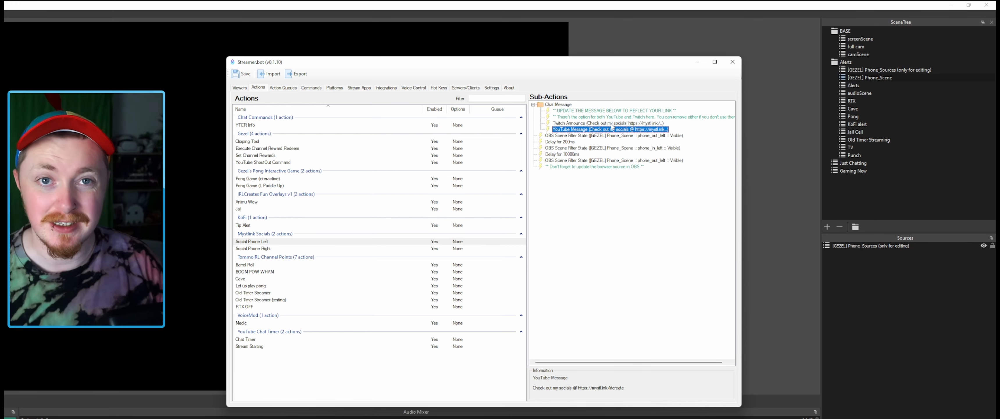
click(612, 123)
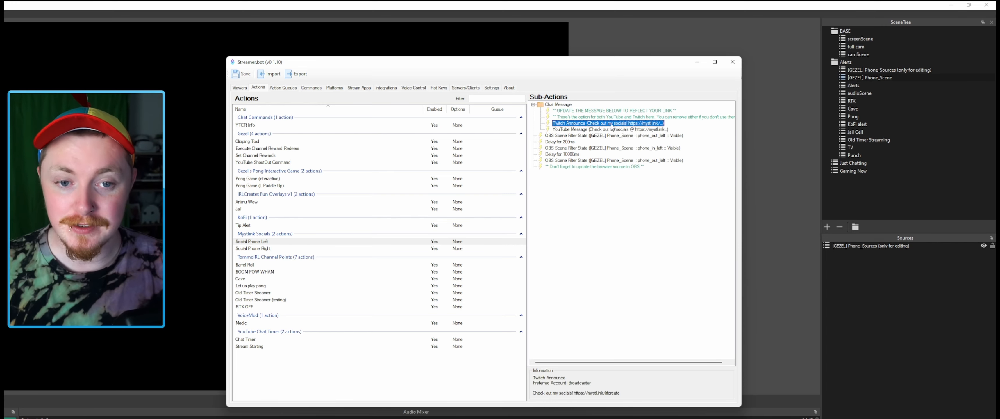
double_click(608, 123)
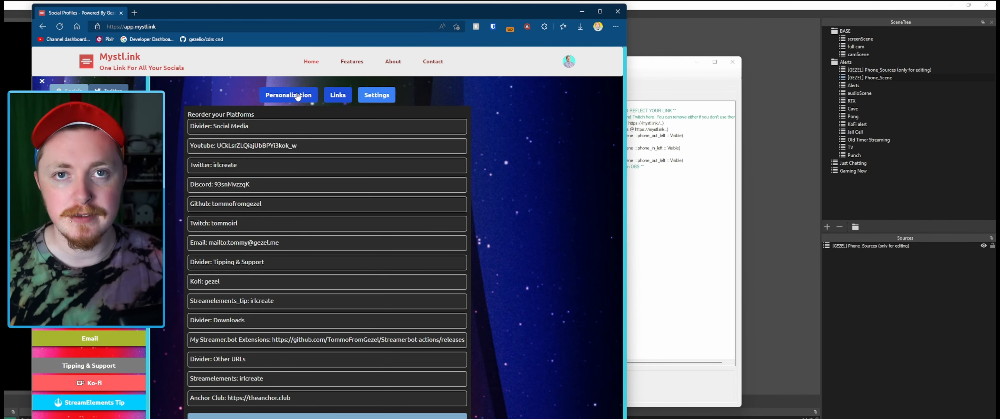
- Reach the public IRLCREATE profile page via Personalization and the avatar menu's Visit Profile
click(288, 95)
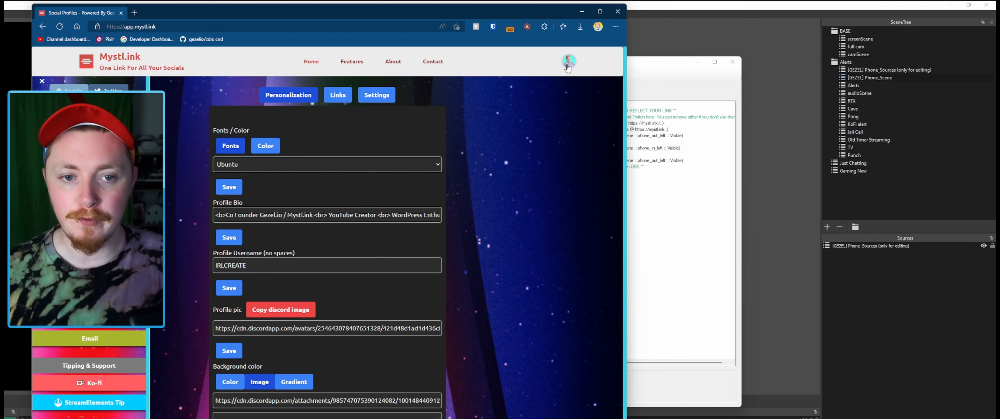
click(569, 62)
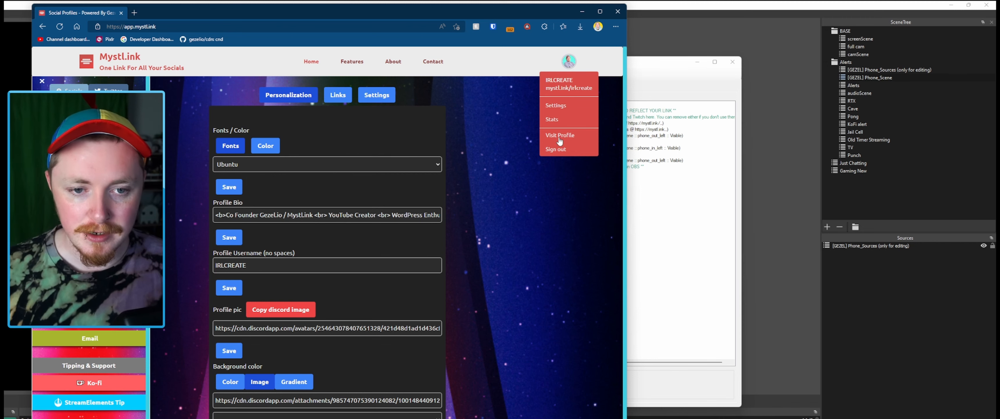
click(560, 134)
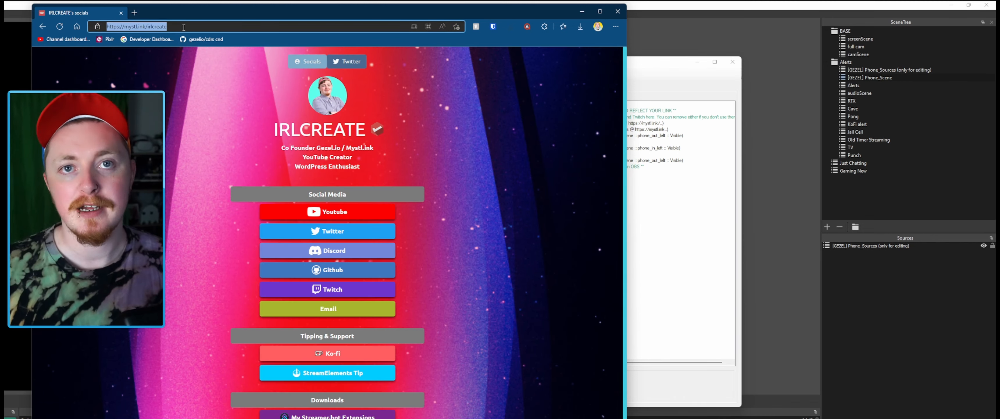
mouse_move(469, 203)
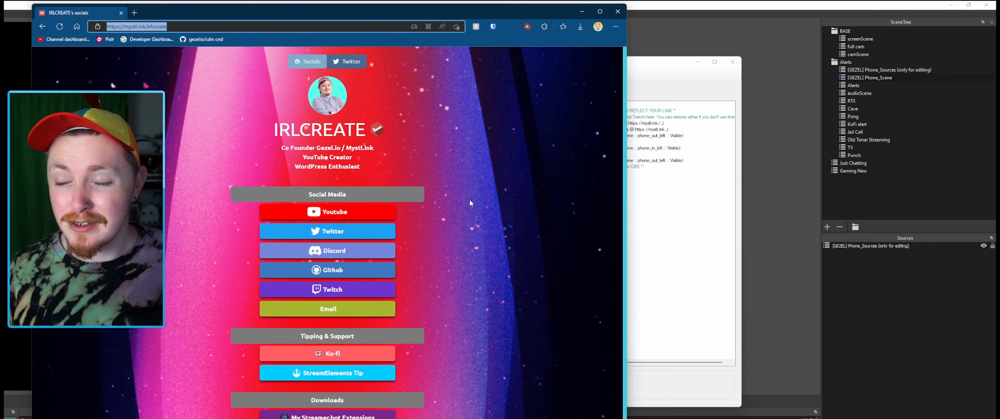